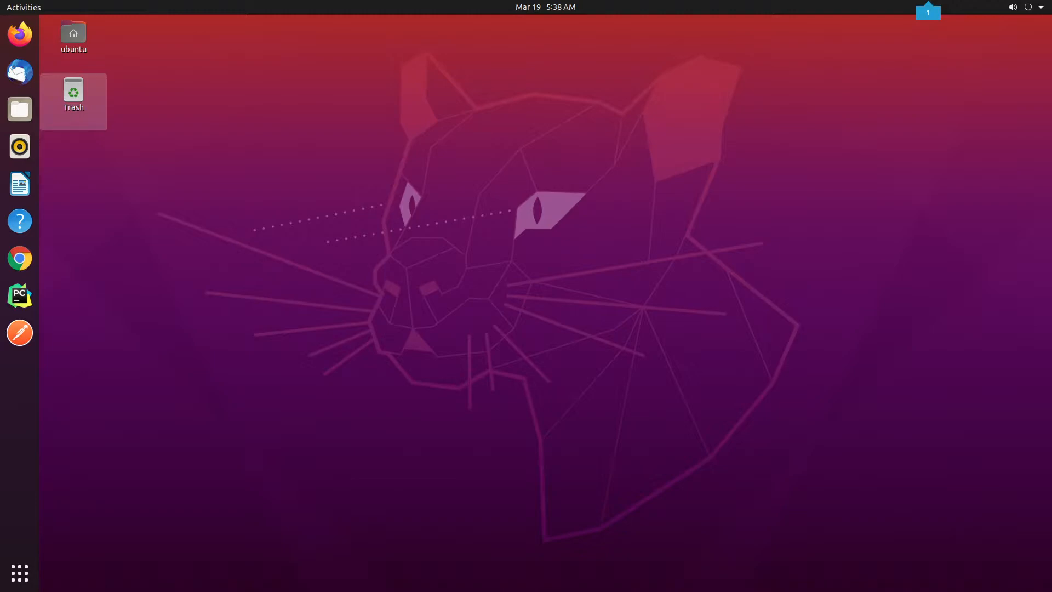
mouse_move(397, 380)
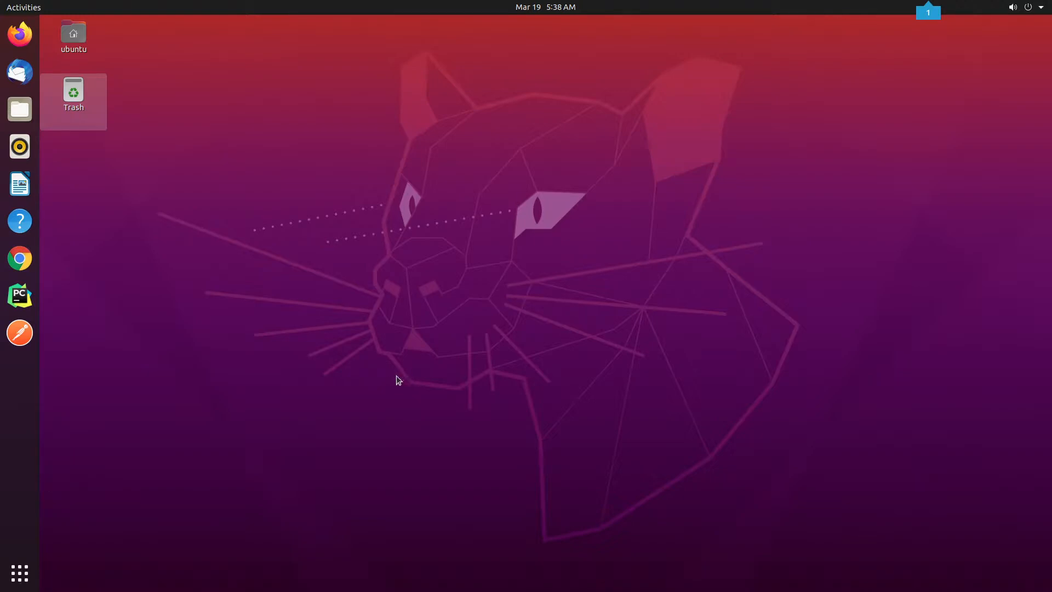
mouse_move(289, 372)
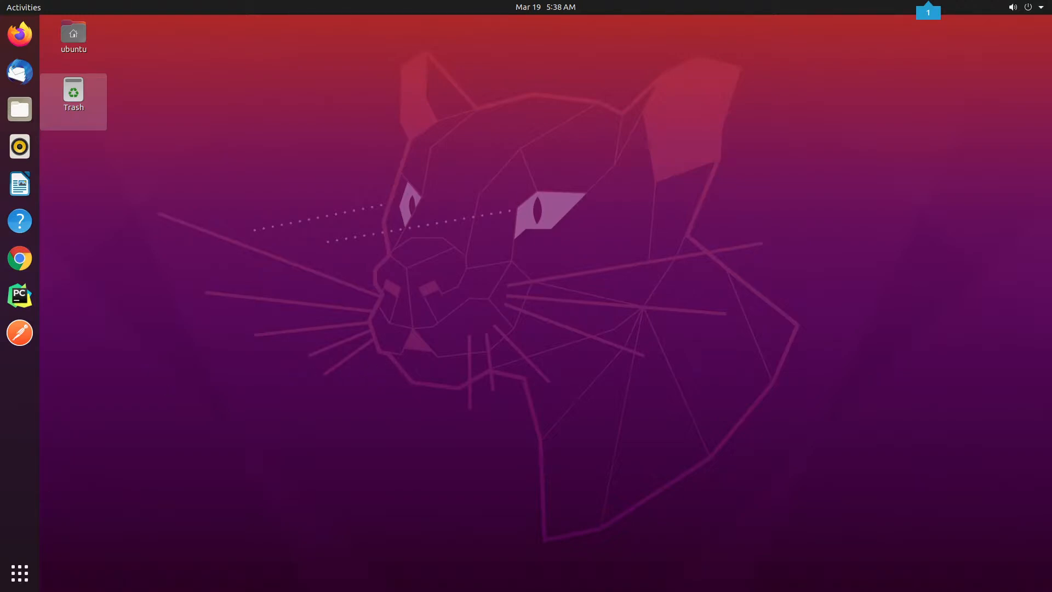
mouse_move(279, 157)
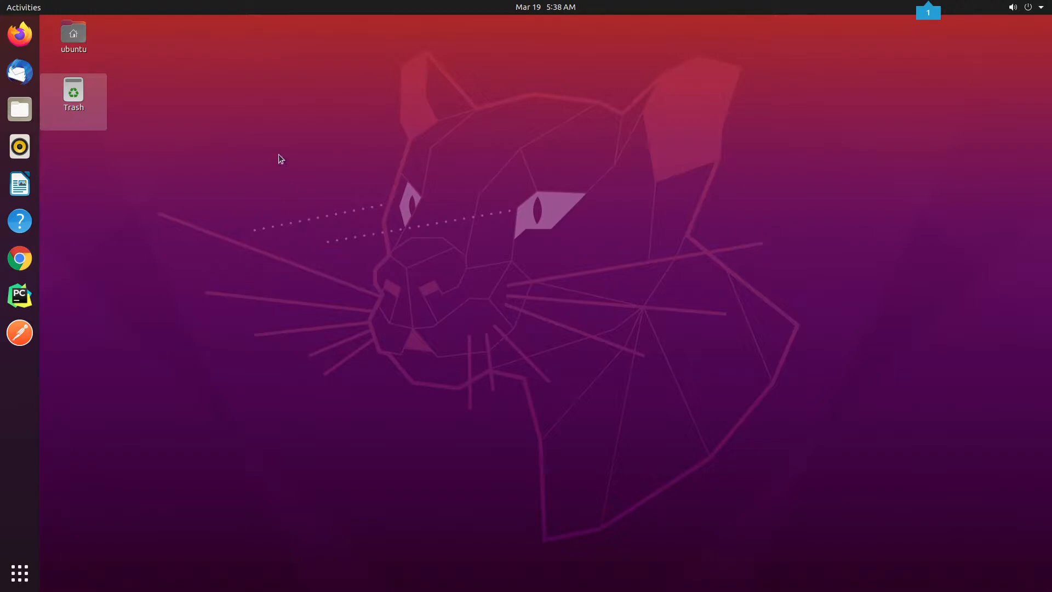
Open a terminal from the desktop menu and move to the home folder with cd
right_click(281, 159)
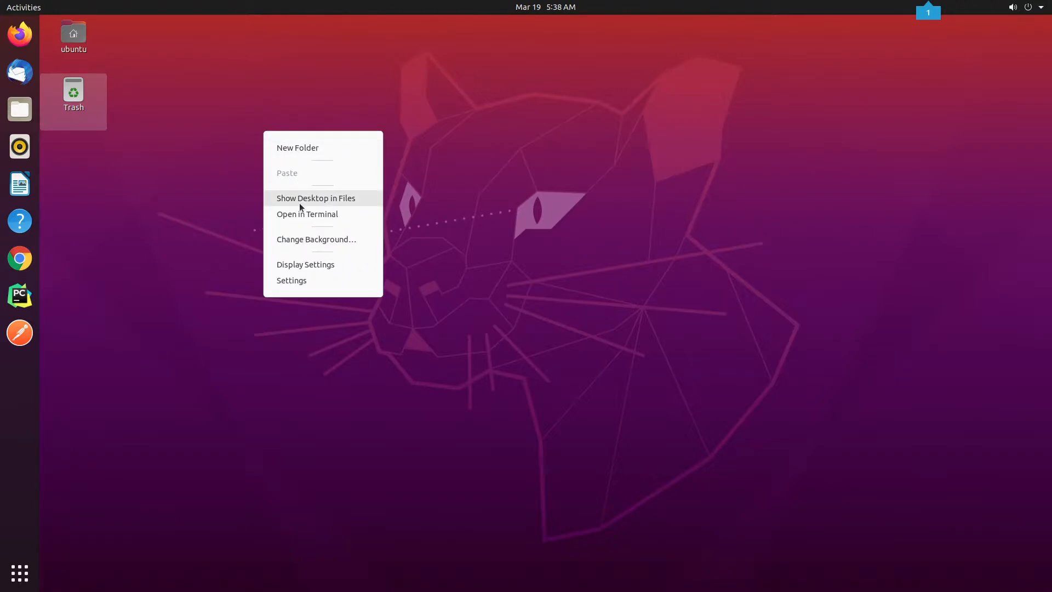
left_click(306, 213)
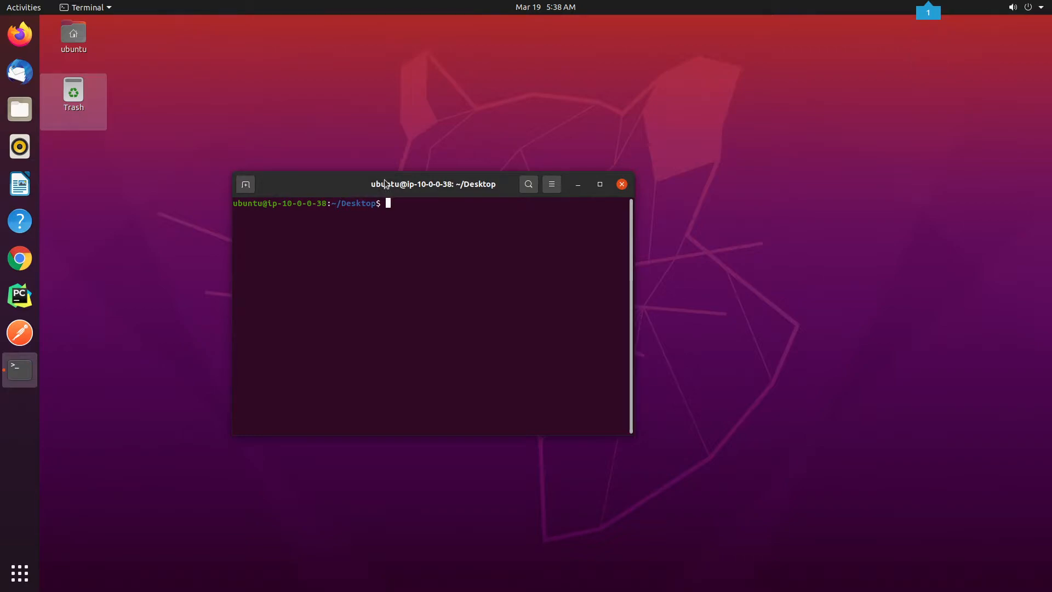
type("cd")
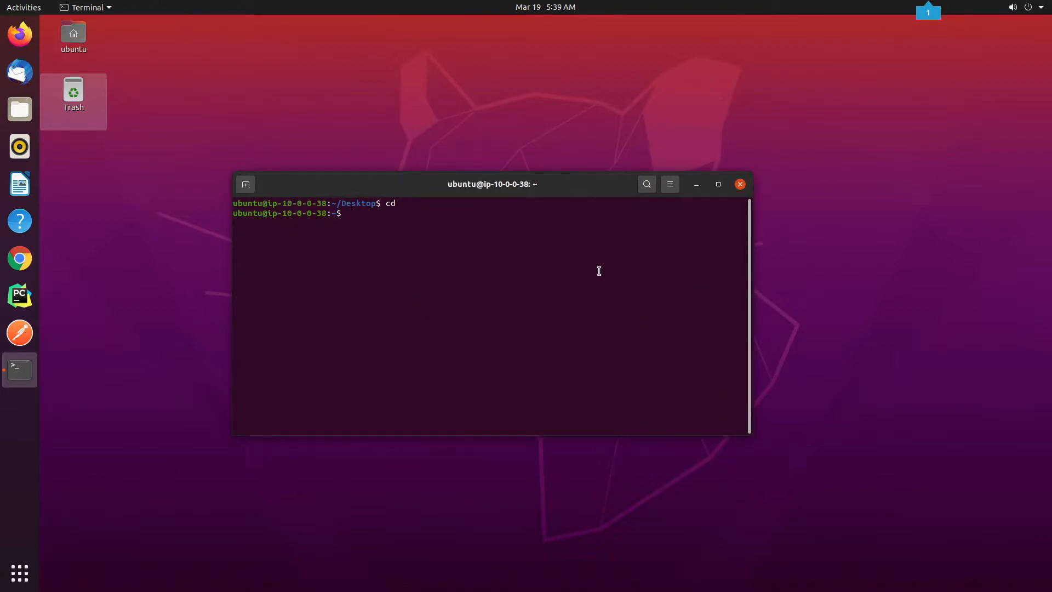
mouse_move(494, 128)
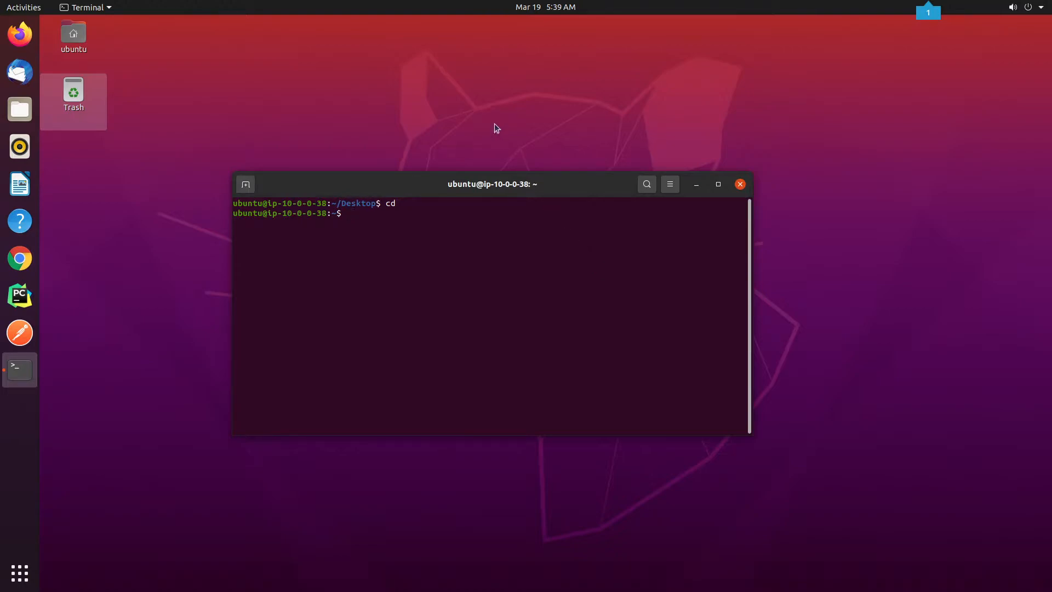
Run sudo apt install python3-pip python3-dev libpq-dev
type("sudo apt")
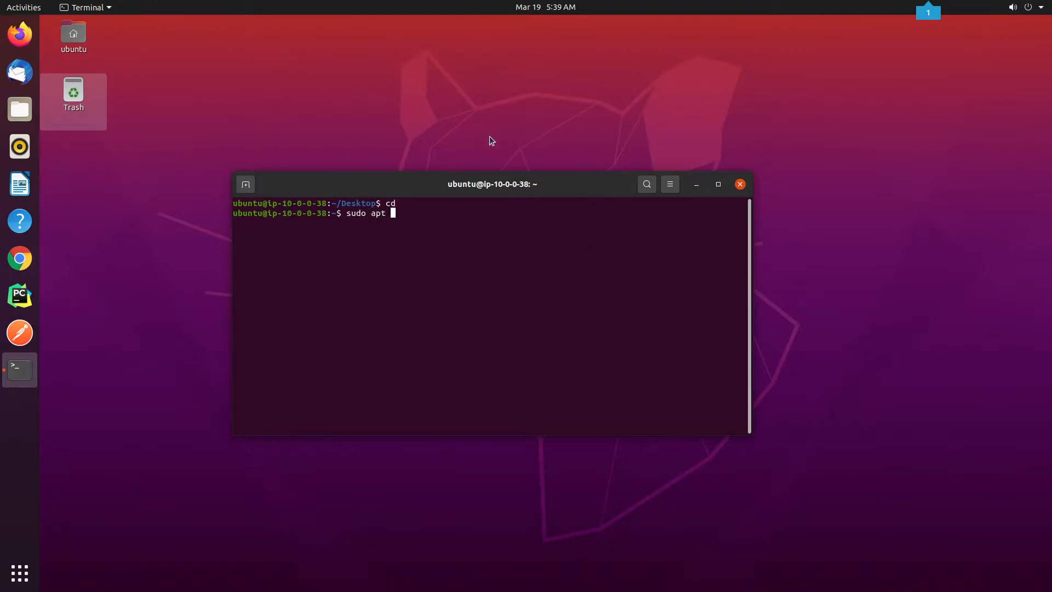
type("install python3")
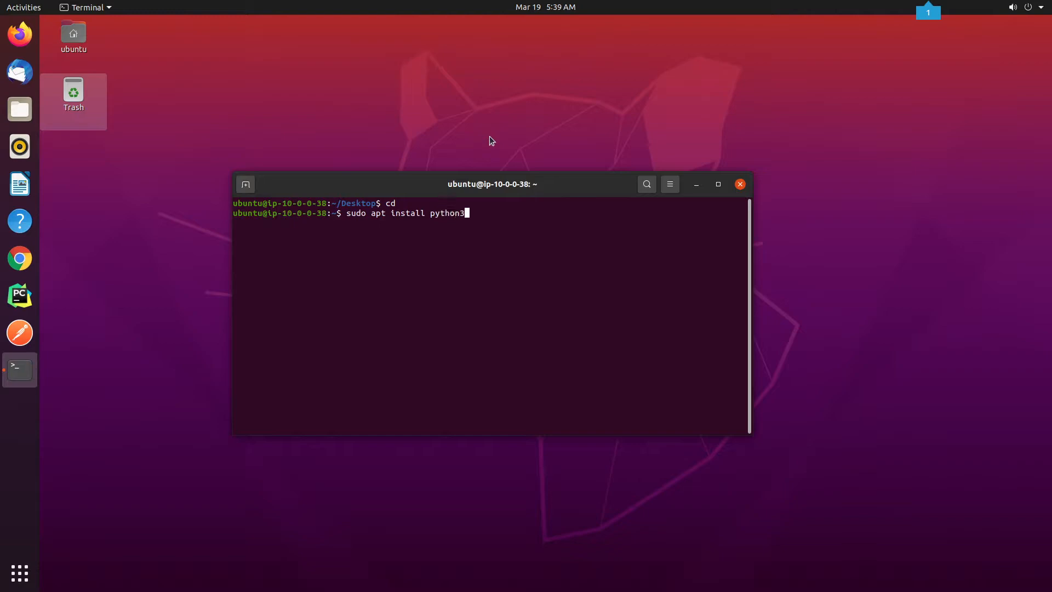
type("-pip python3-de")
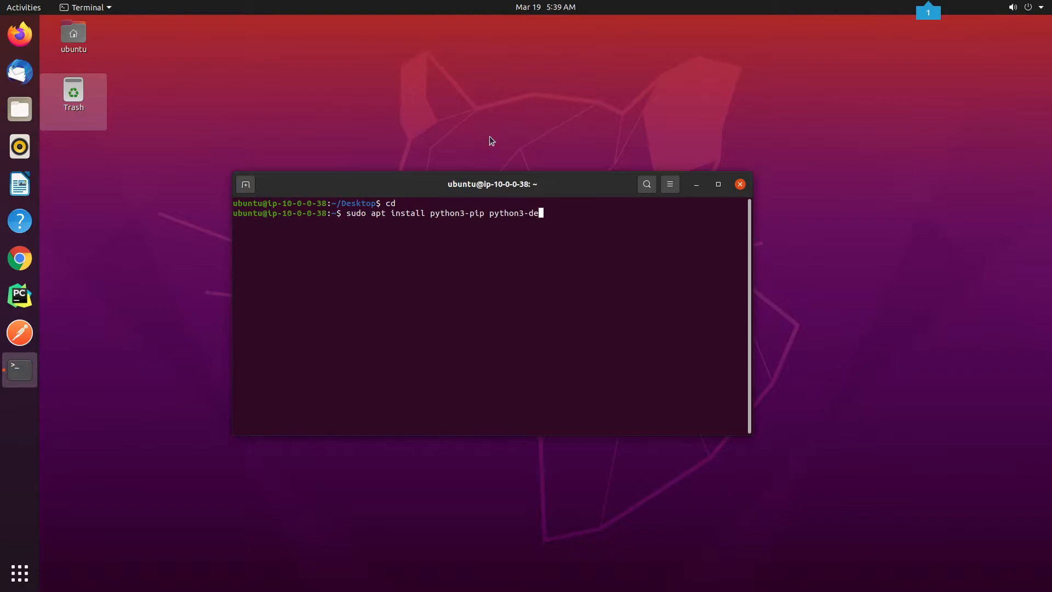
type("v libpq-dev")
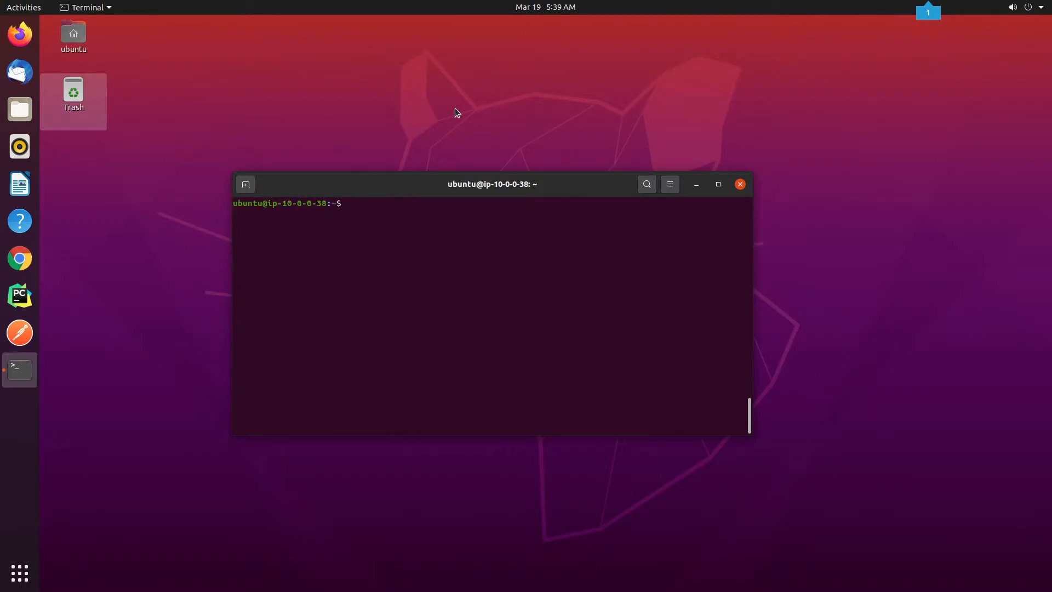
Create the DjangoEnv virtualenv on python3 and activate it from DjangoEnv/bin/activate
type("virtualenv DjangoEnv -p")
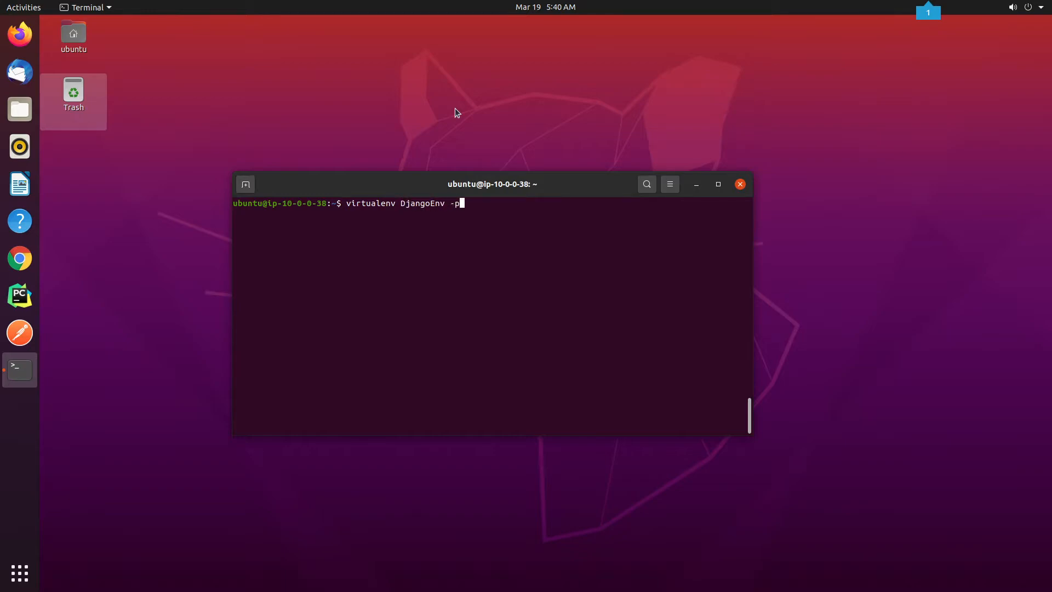
type("ython3")
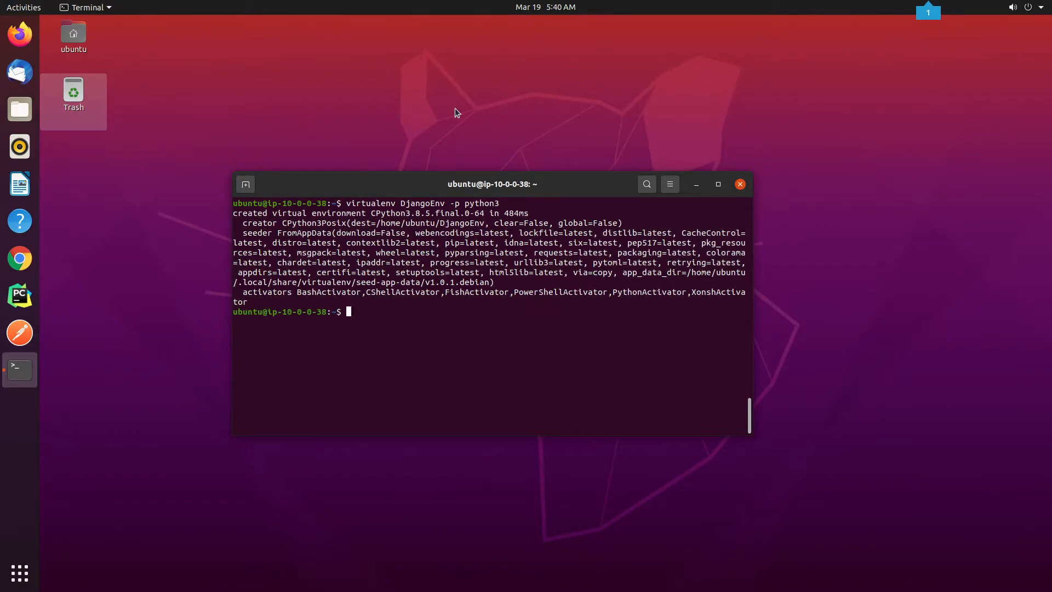
type("sour")
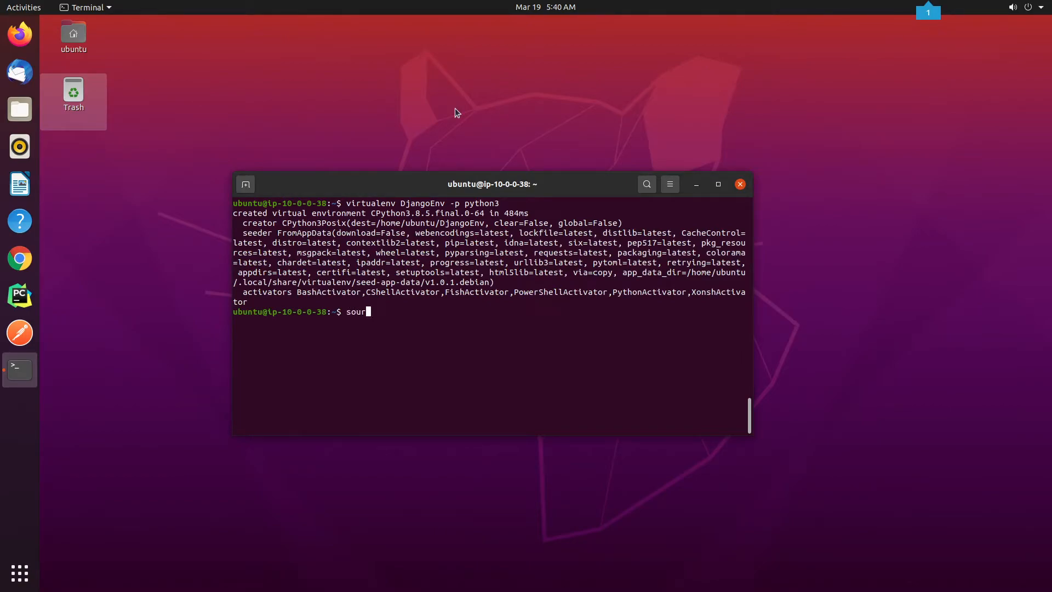
type("ce DjangoEnv/bin/activate")
type("p")
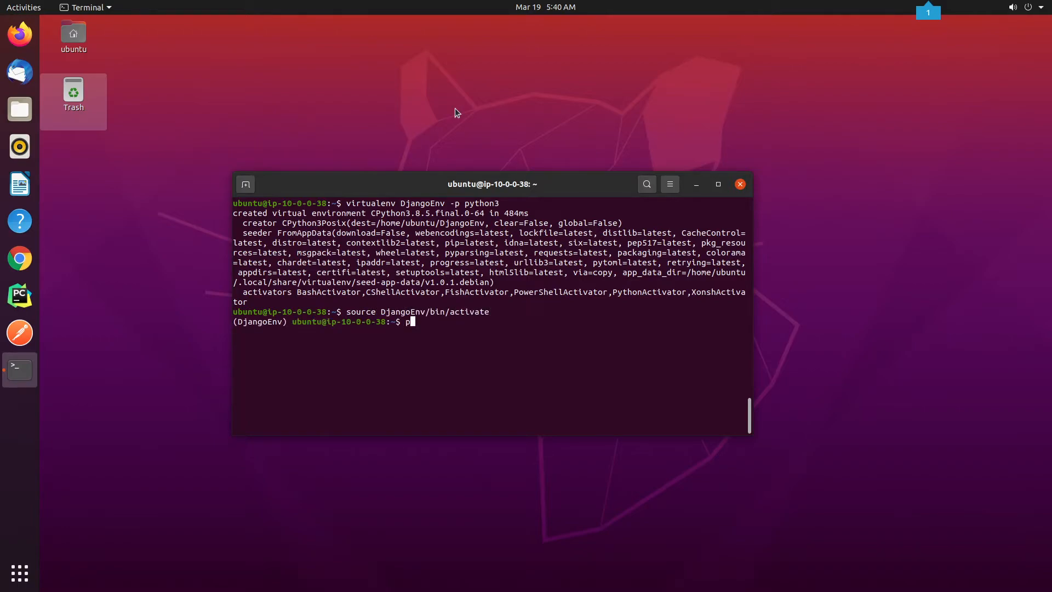
Check the Python version, deactivate the environment and close the terminal
type("ython -V")
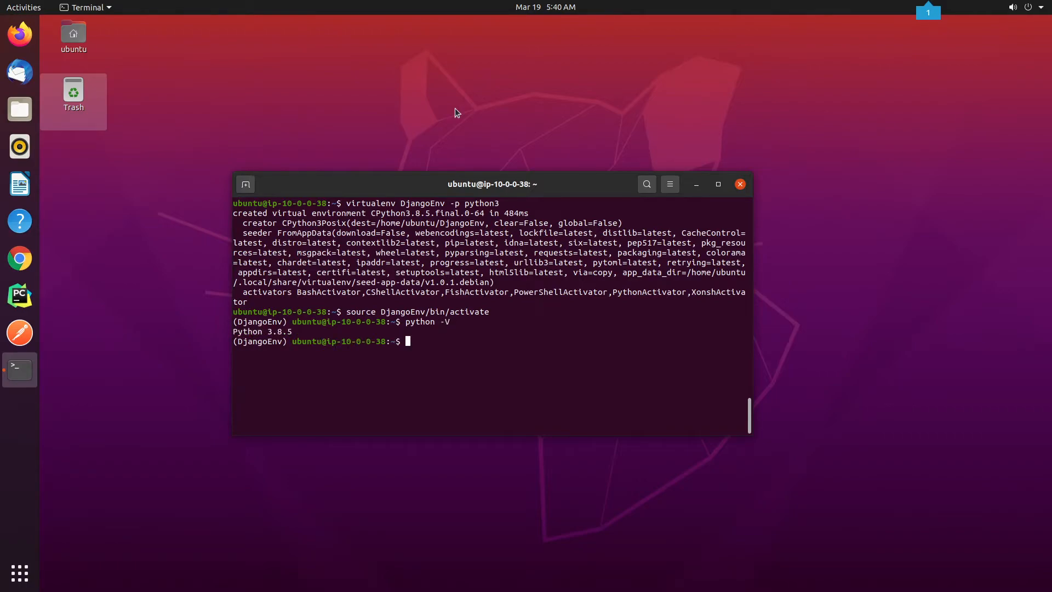
type("deactivate")
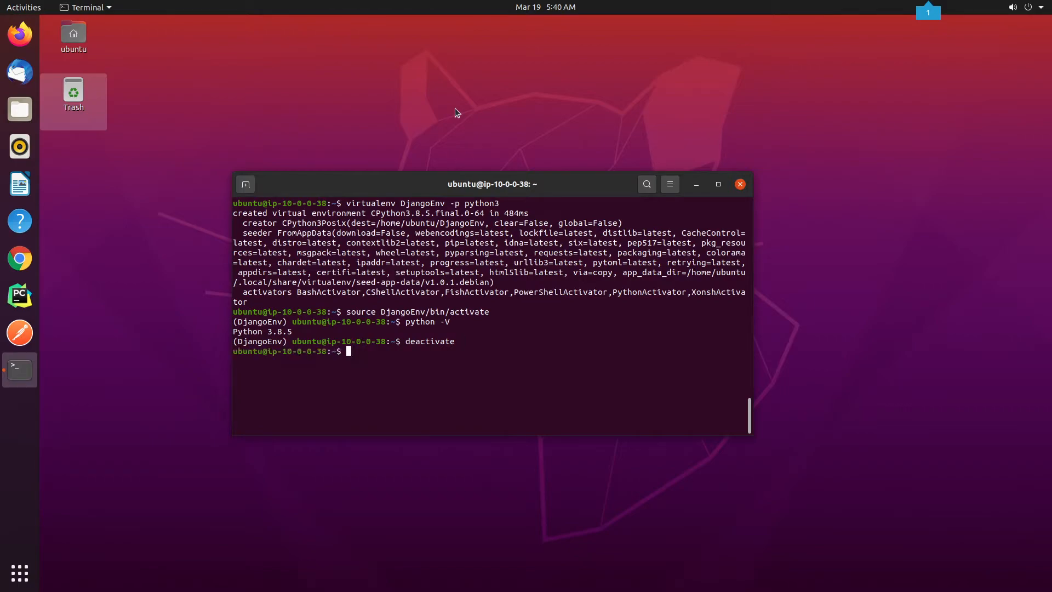
left_click(739, 184)
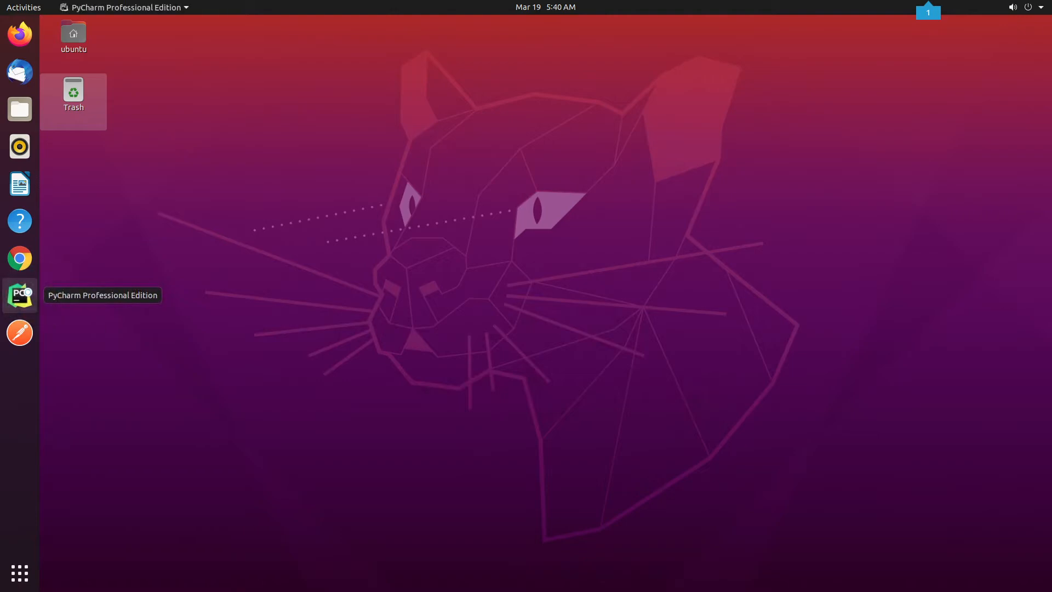
Launch PyCharm and start a new project of type Django
left_click(19, 297)
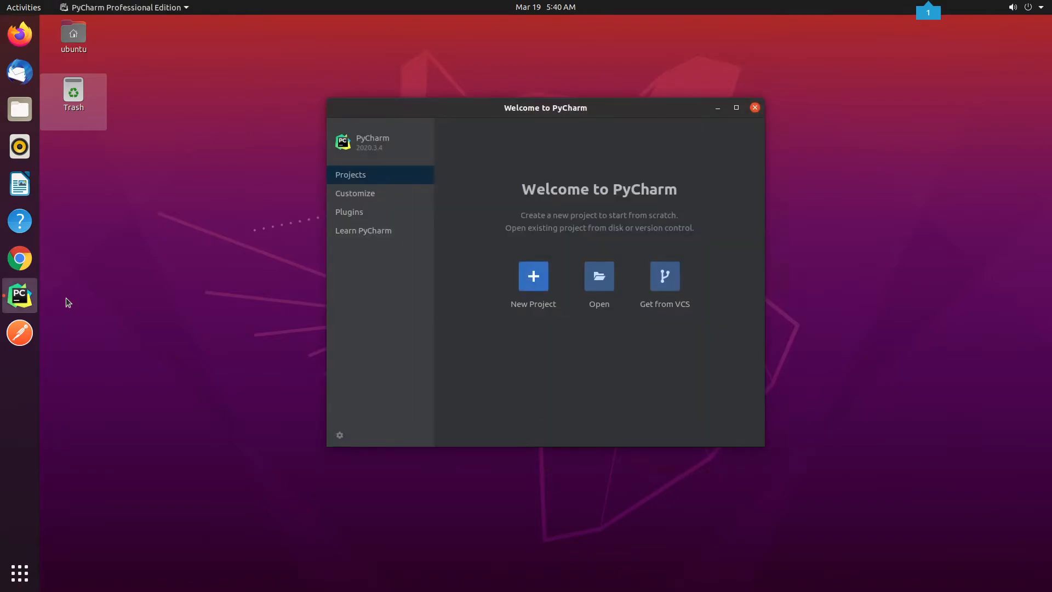
mouse_move(533, 276)
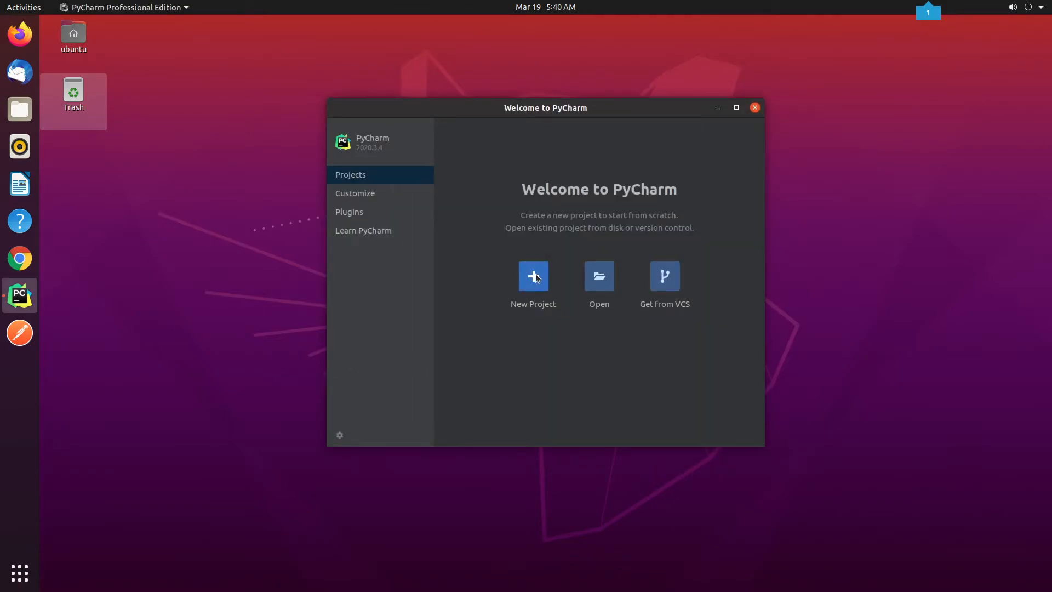
left_click(533, 275)
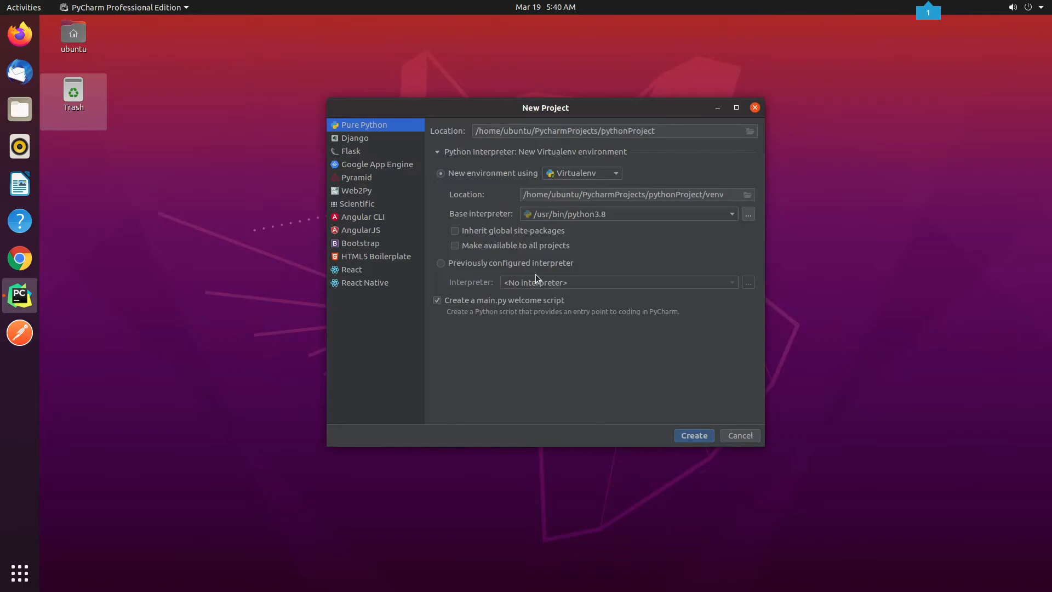
left_click(355, 138)
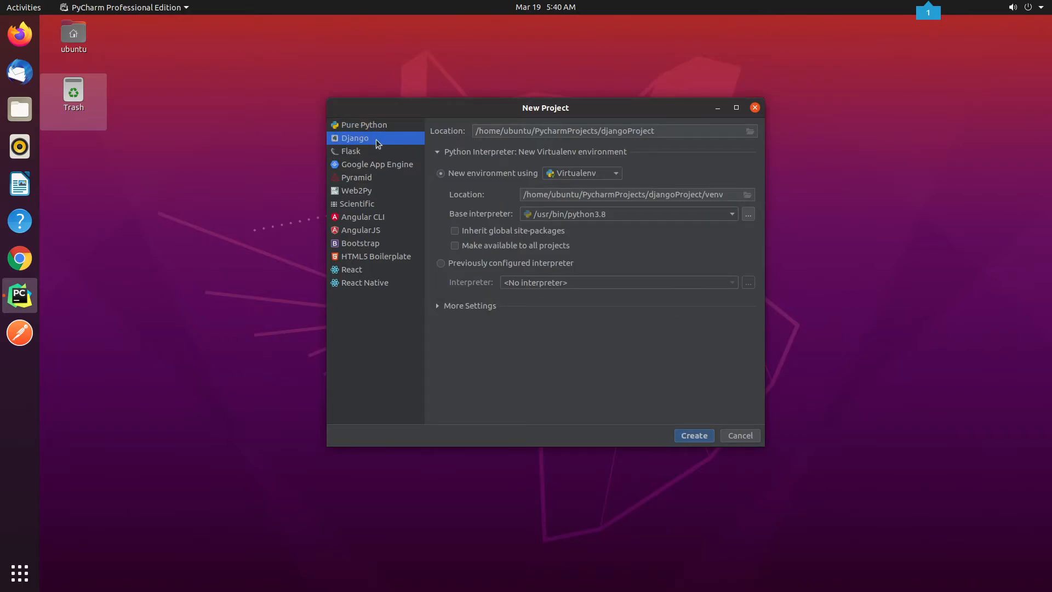
mouse_move(692, 166)
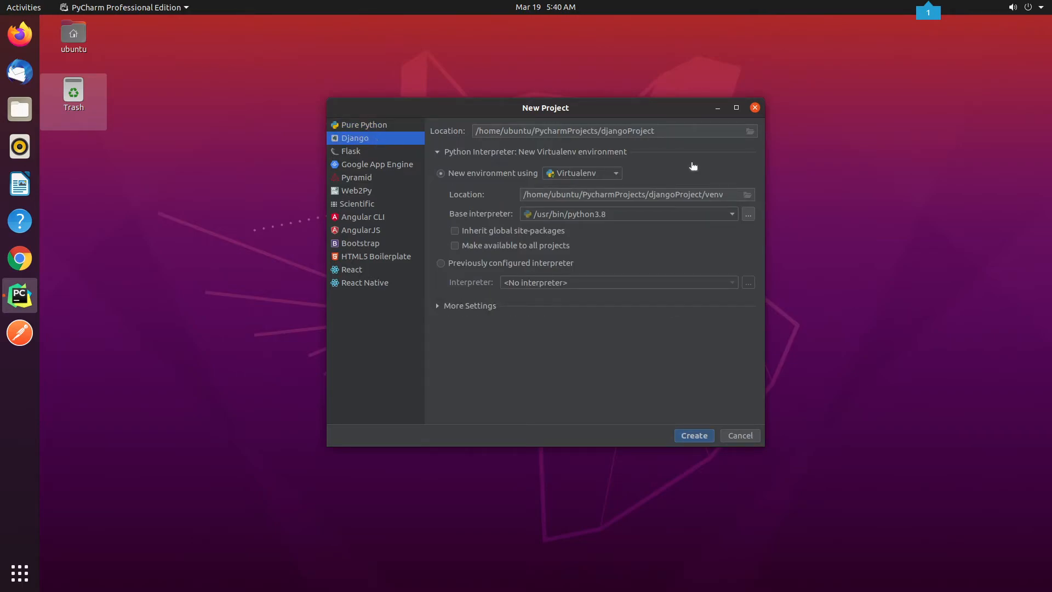
Replace the default project folder name in Location with SampleDemo
double_click(627, 130)
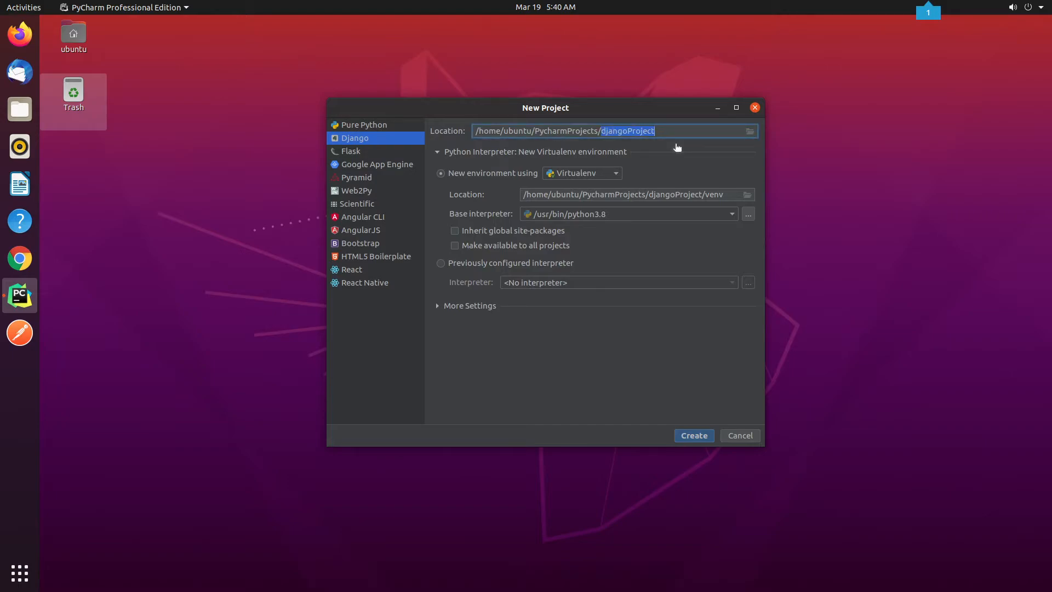
type("SampleDEmo")
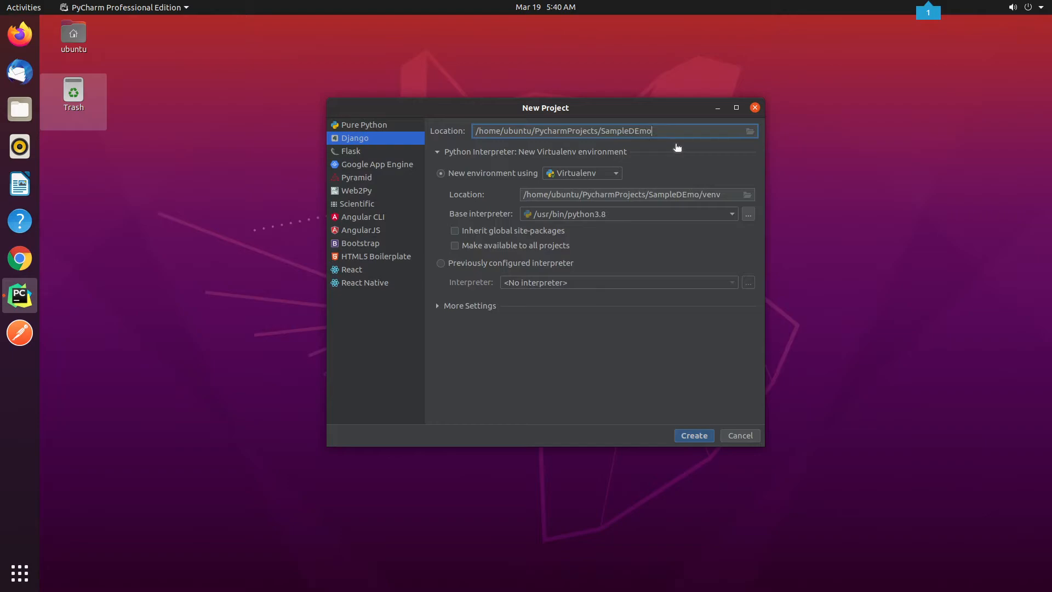
type("SampleDemo")
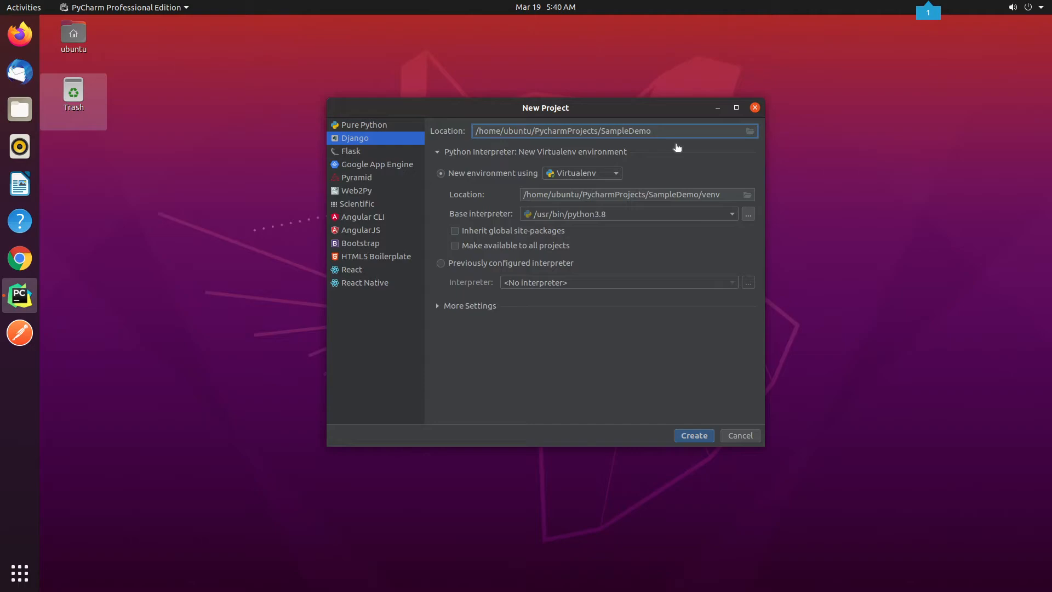
Pick the previously configured DjangoEnv Python interpreter and create the SampleDemo project
left_click(440, 262)
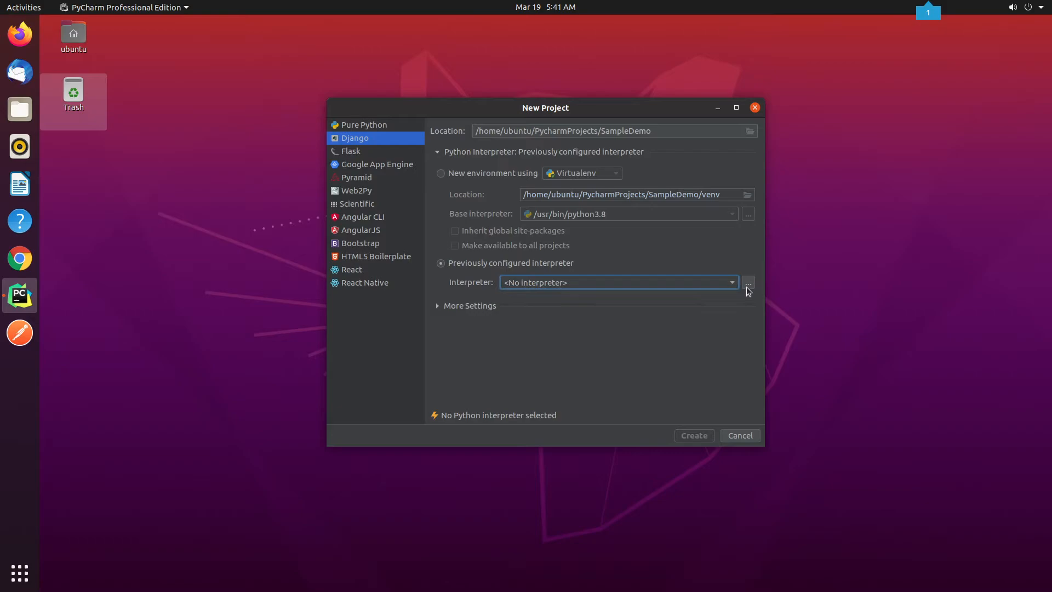
left_click(748, 281)
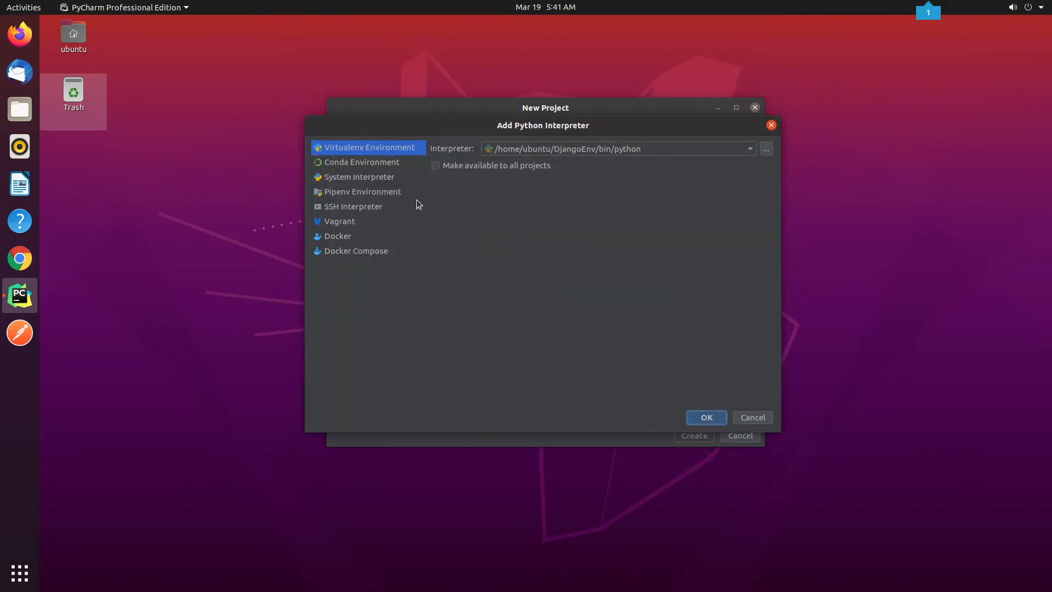
mouse_move(654, 160)
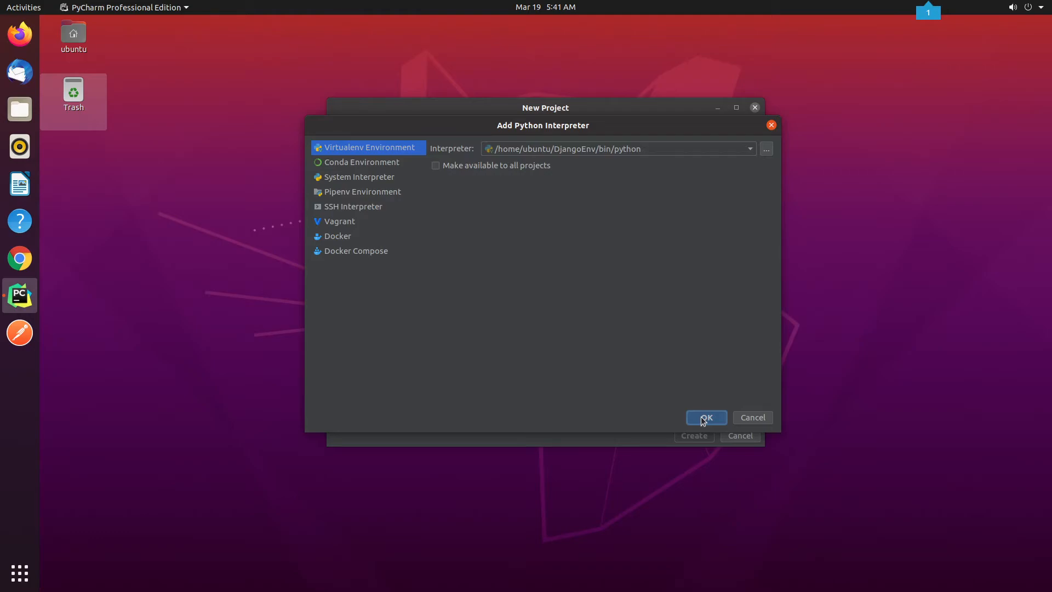
left_click(704, 416)
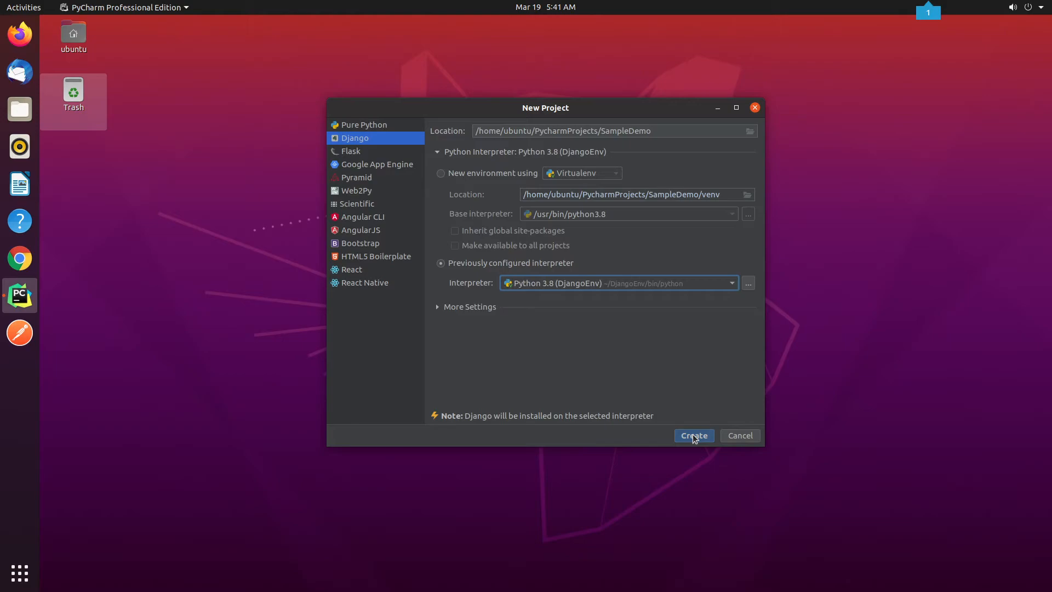
left_click(694, 435)
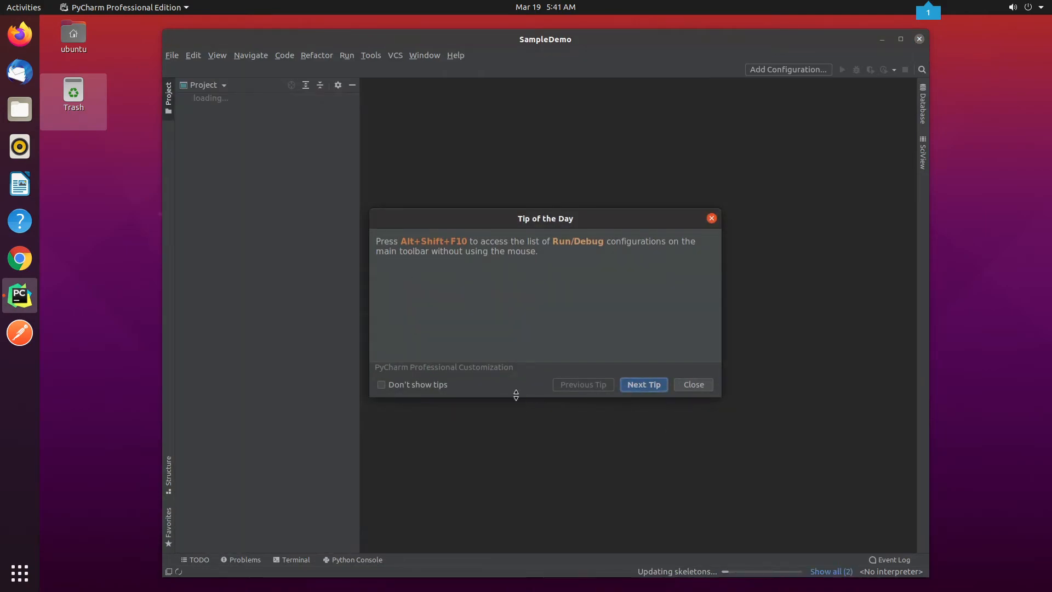
Disable startup tips and dismiss the Tip of the Day dialog
left_click(381, 384)
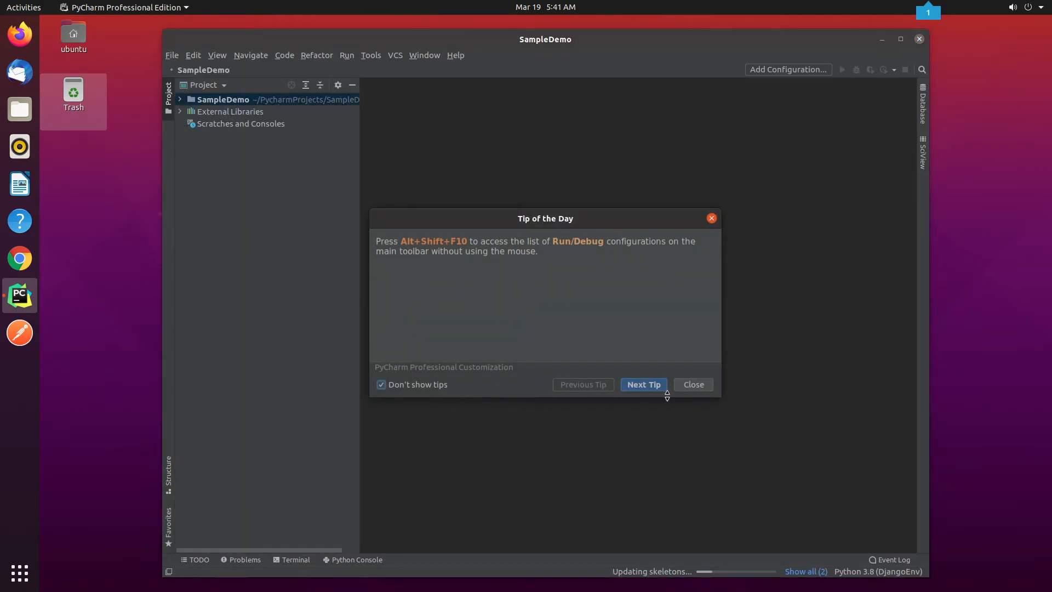
mouse_move(681, 408)
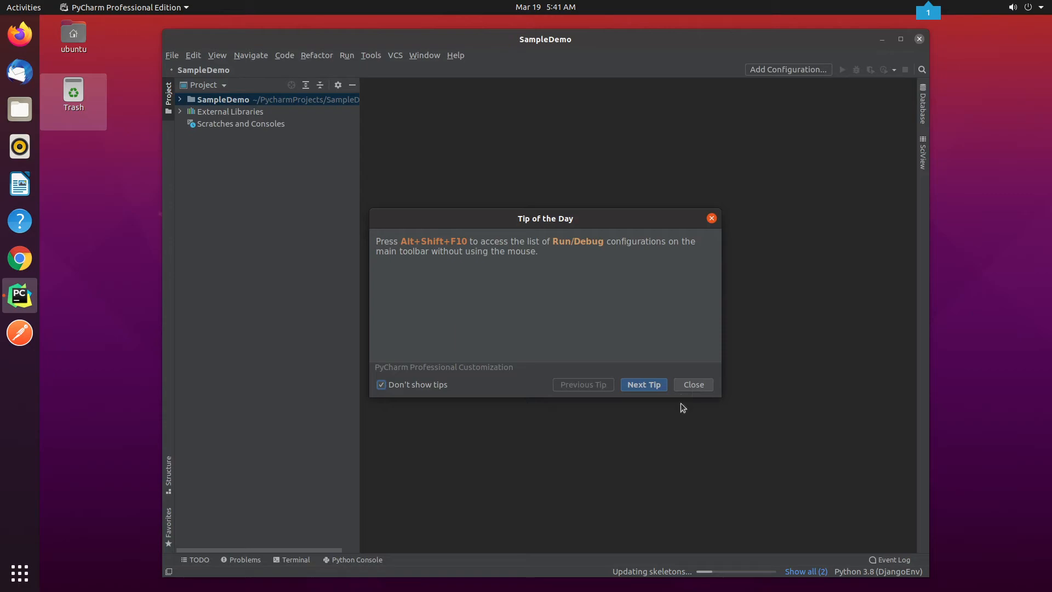
left_click(693, 385)
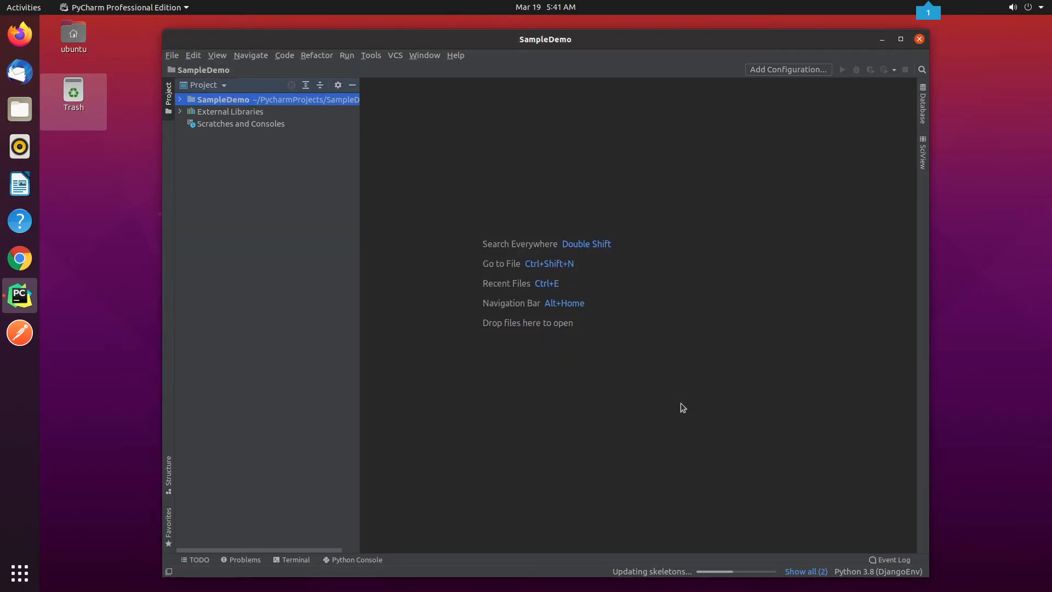
mouse_move(901, 59)
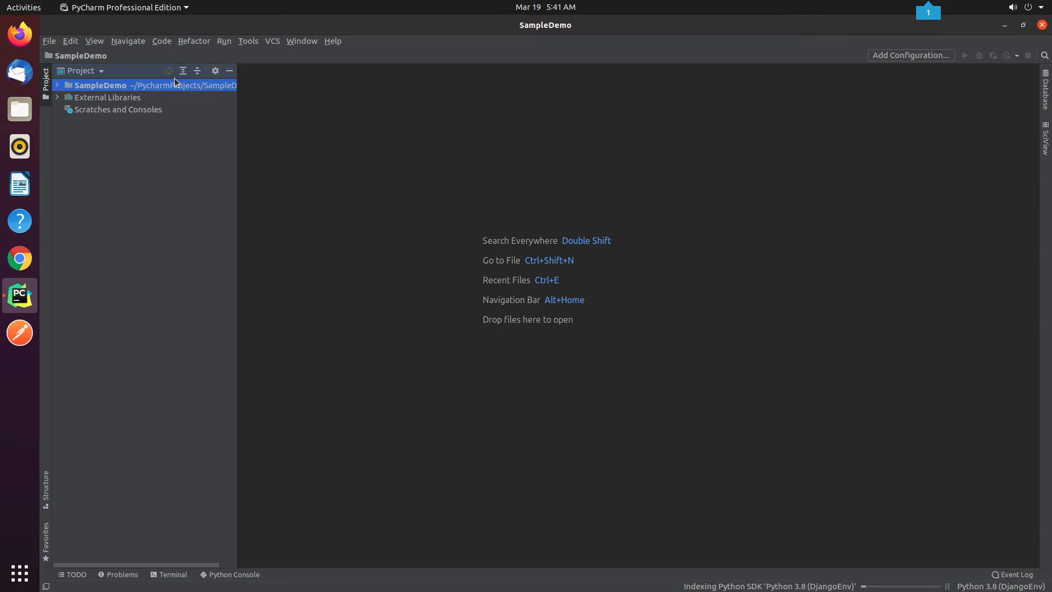
Expand SampleDemo and its inner SampleDemo package in the Project pane
left_click(57, 85)
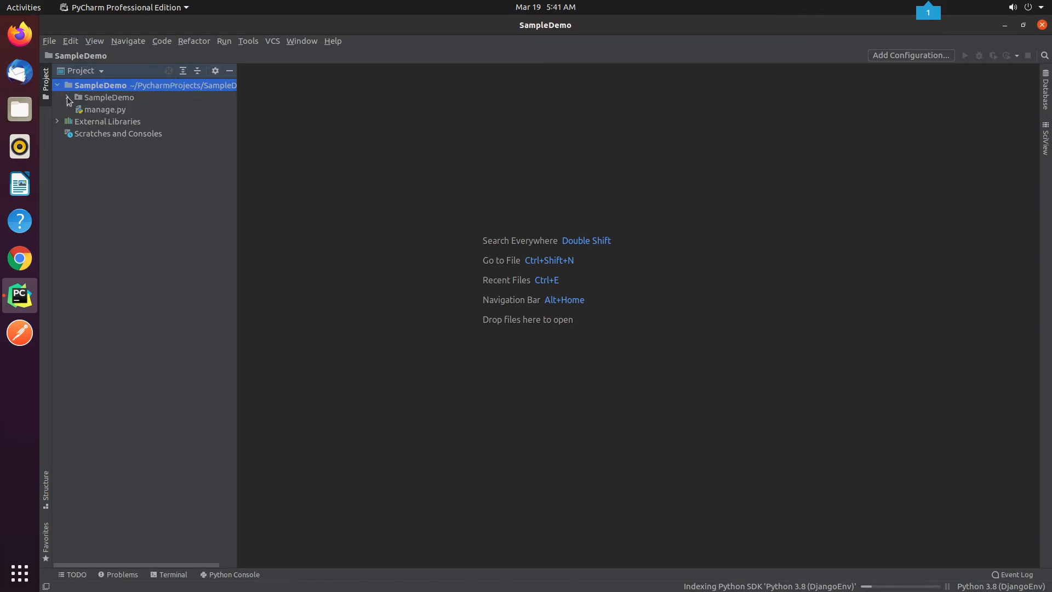
left_click(66, 98)
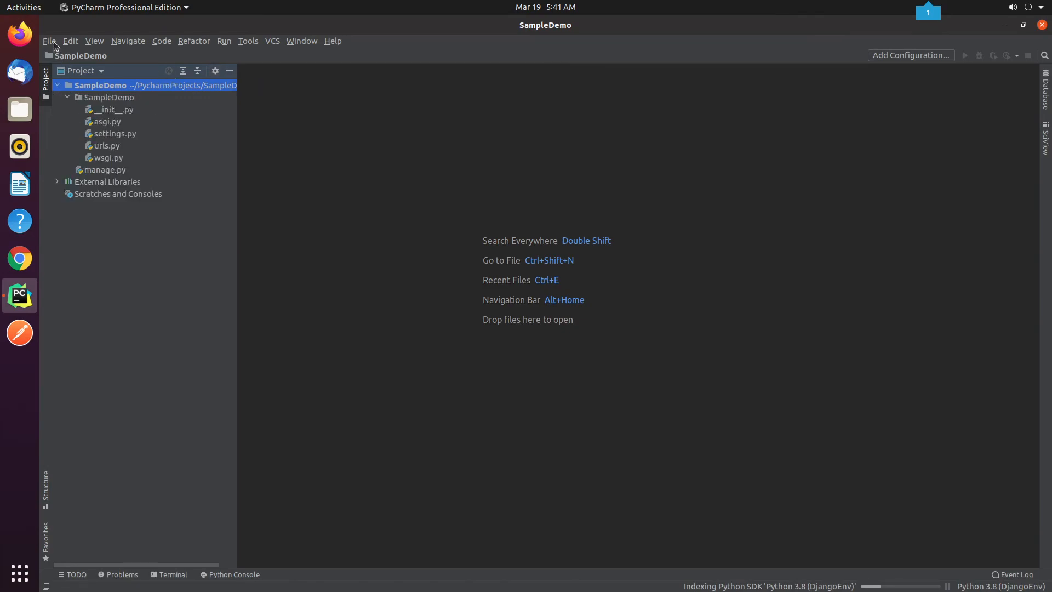
Set the Appearance theme to IntelliJ Light in Settings and apply it
left_click(49, 40)
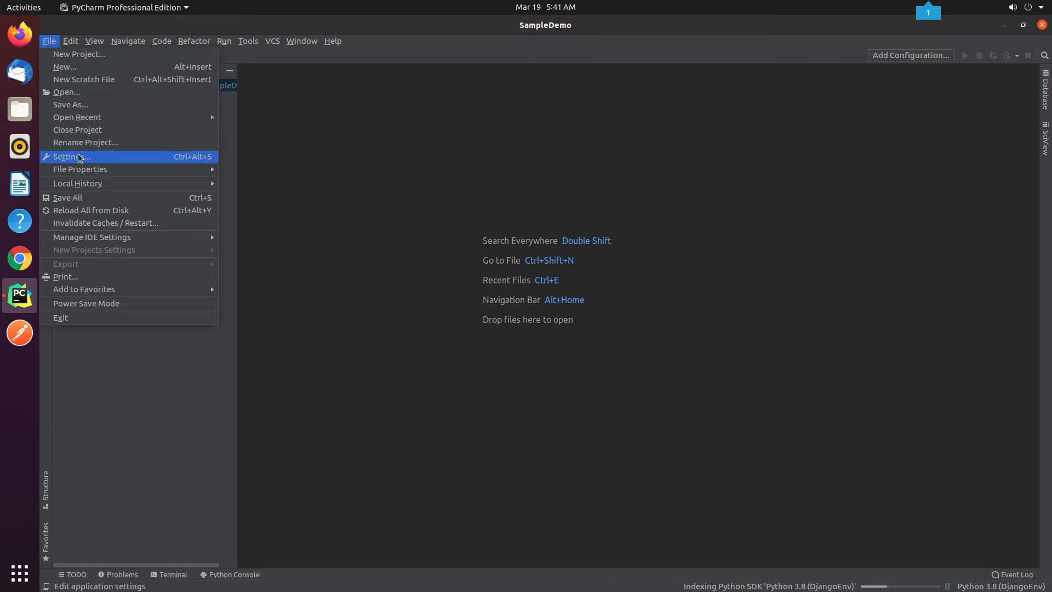
left_click(68, 157)
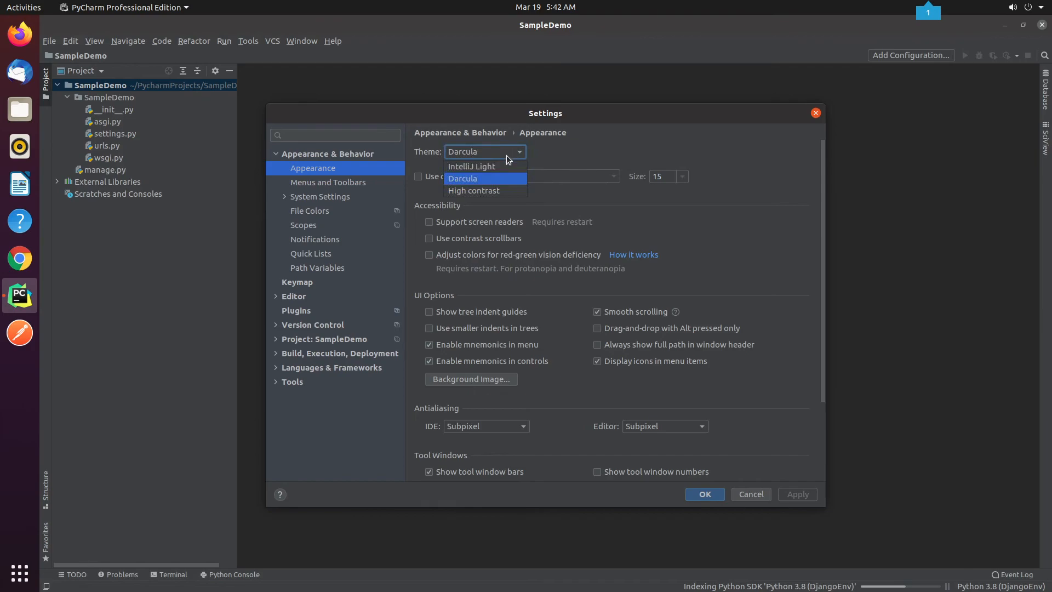
left_click(471, 166)
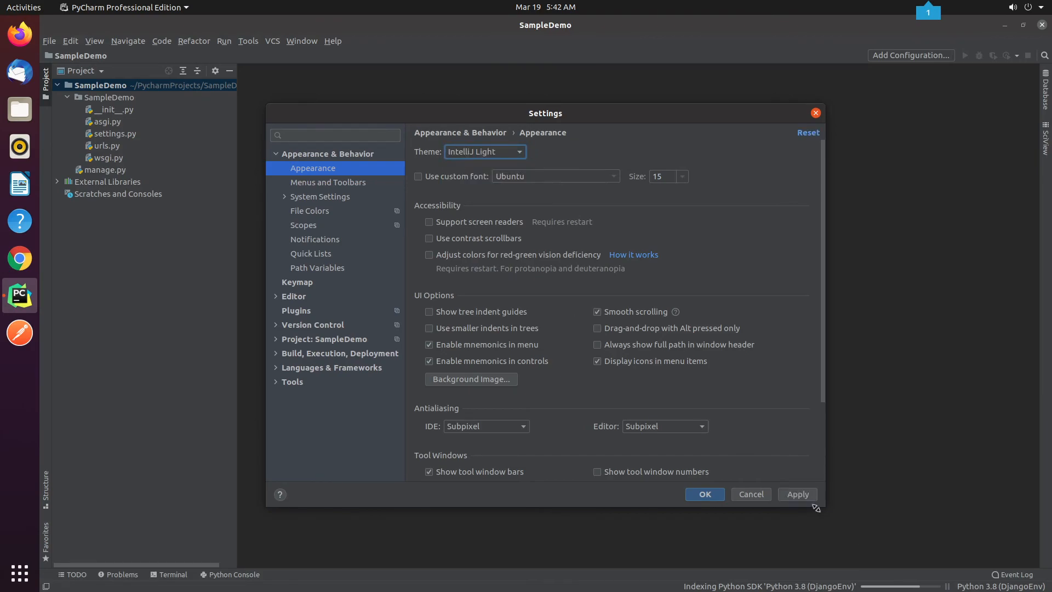
left_click(335, 135)
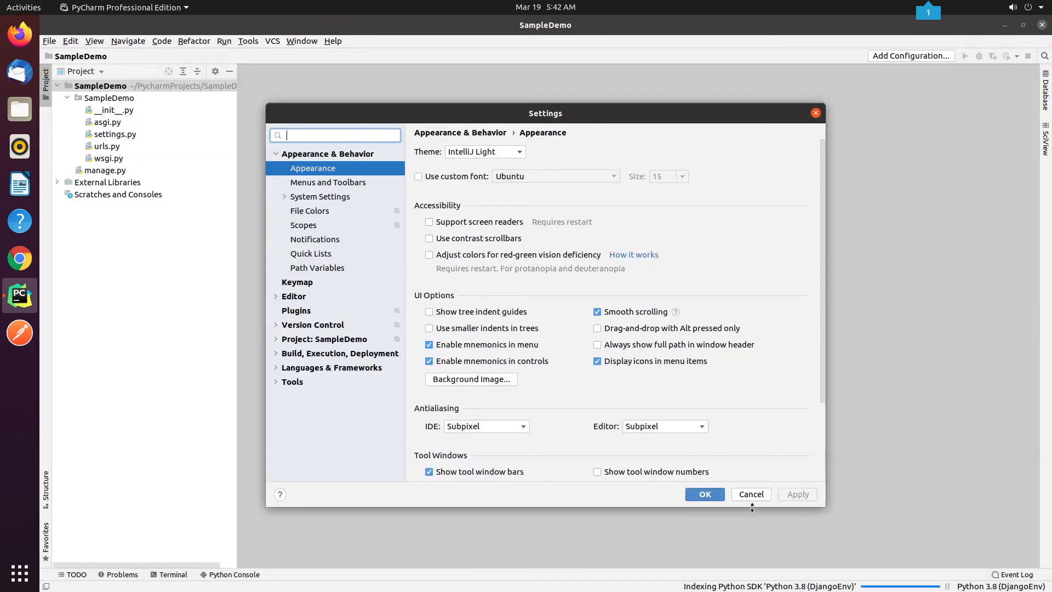
left_click(703, 494)
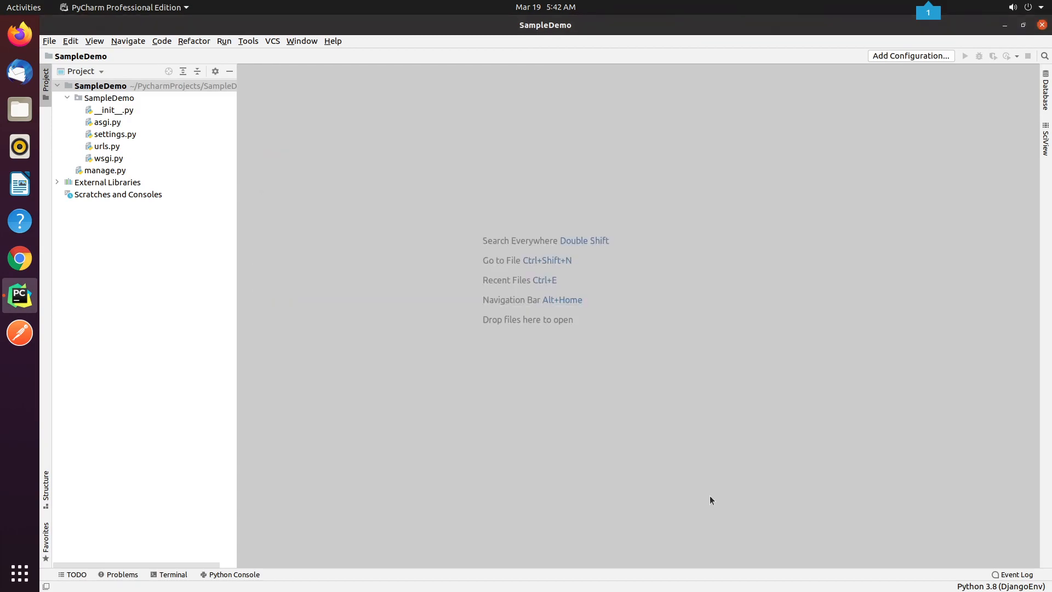
Run 'SampleDemo' to start the Django development server
left_click(224, 40)
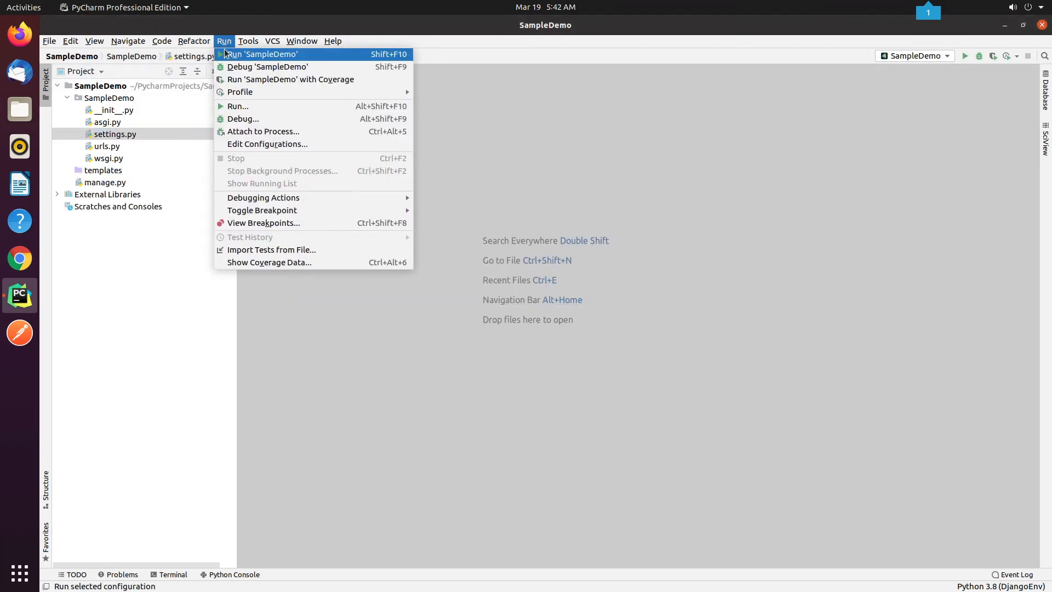
left_click(262, 53)
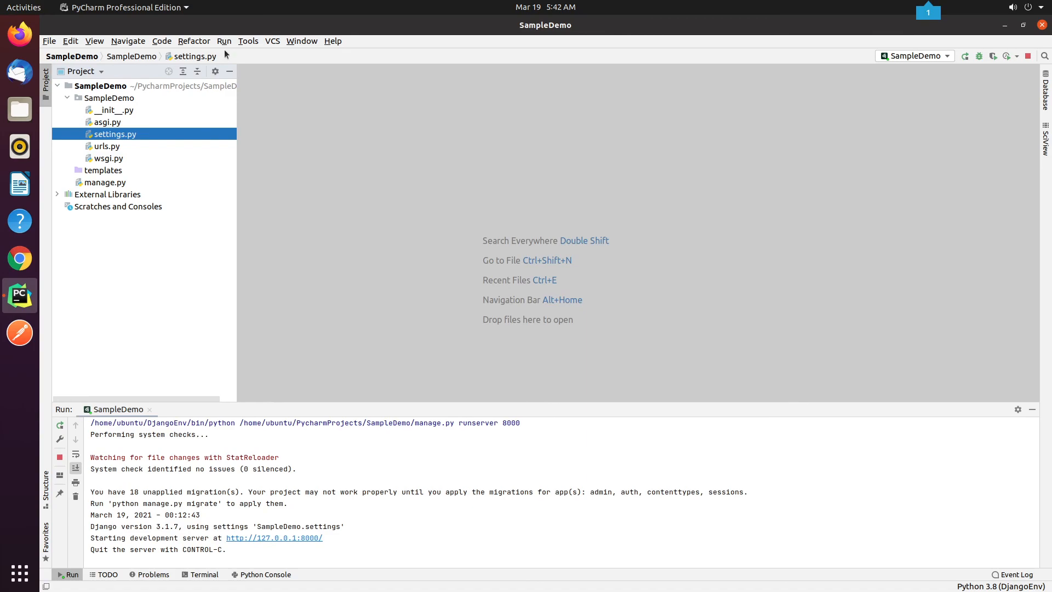